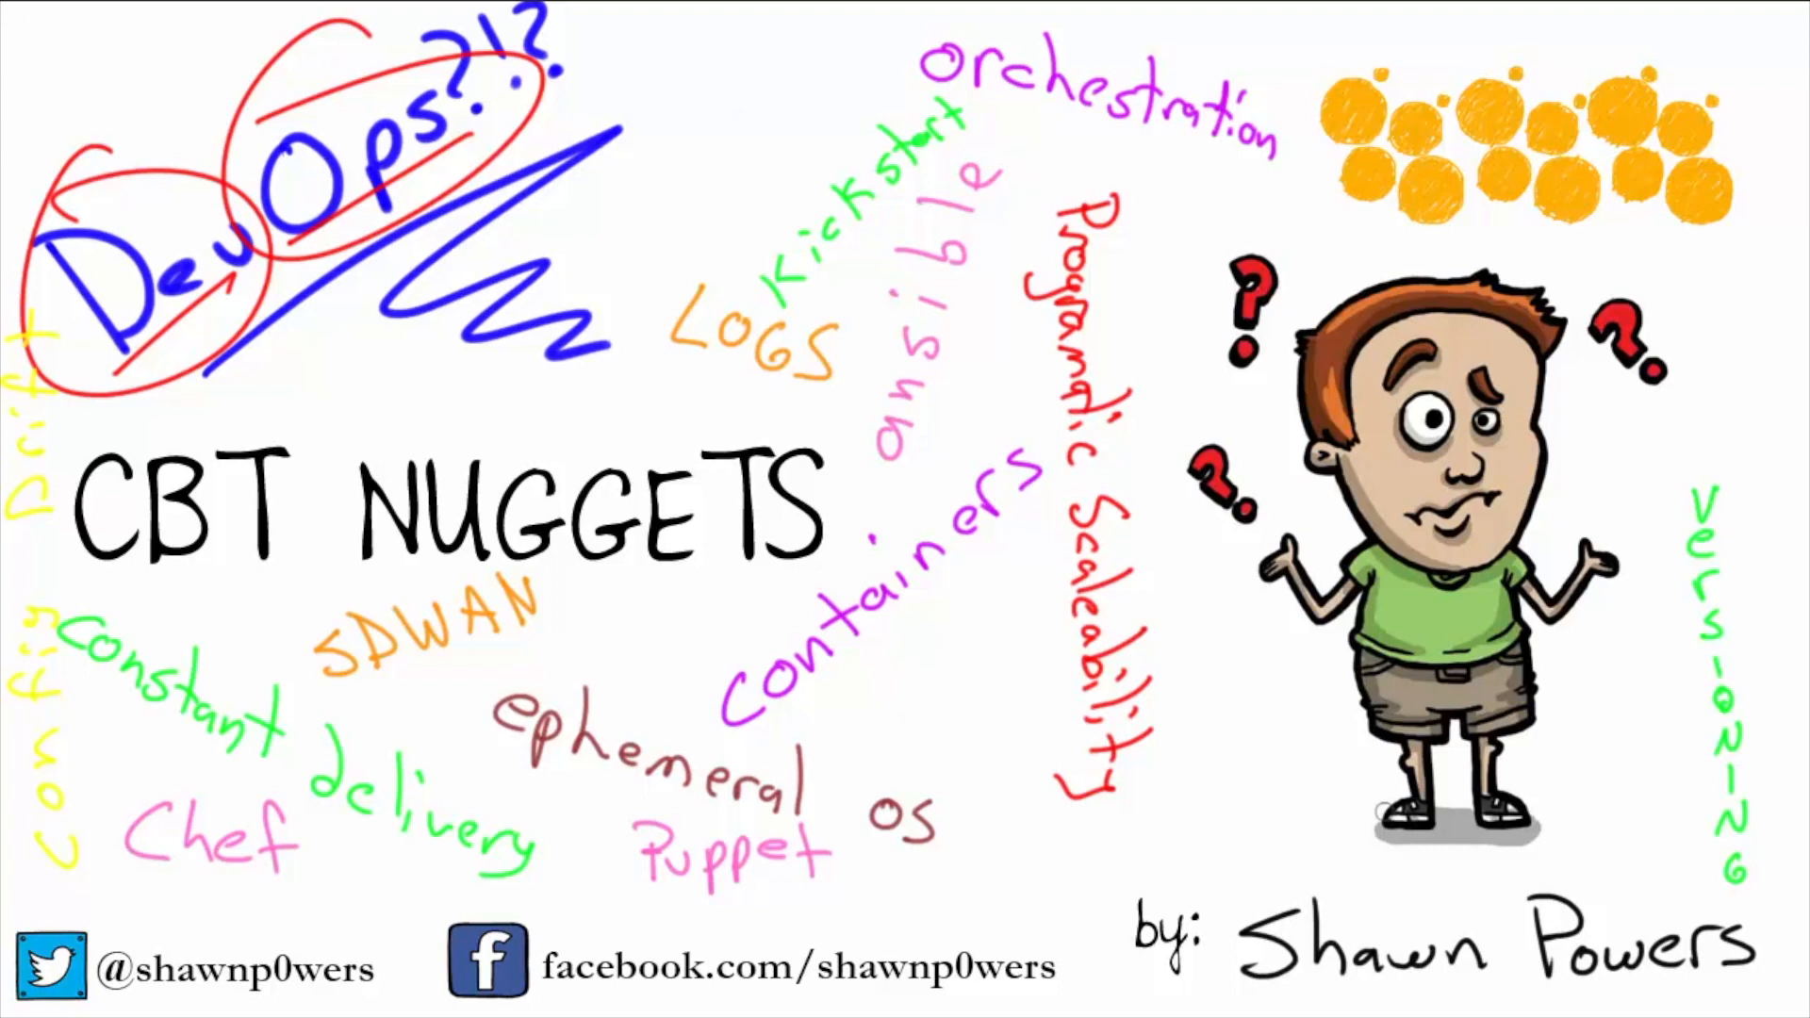
# - Add the handwritten DevOps tool list, Docker through Crontab, beneath the underlined bash script sketch
pyautogui.moveTo(1304, 854); pyautogui.dragTo(1547, 860)
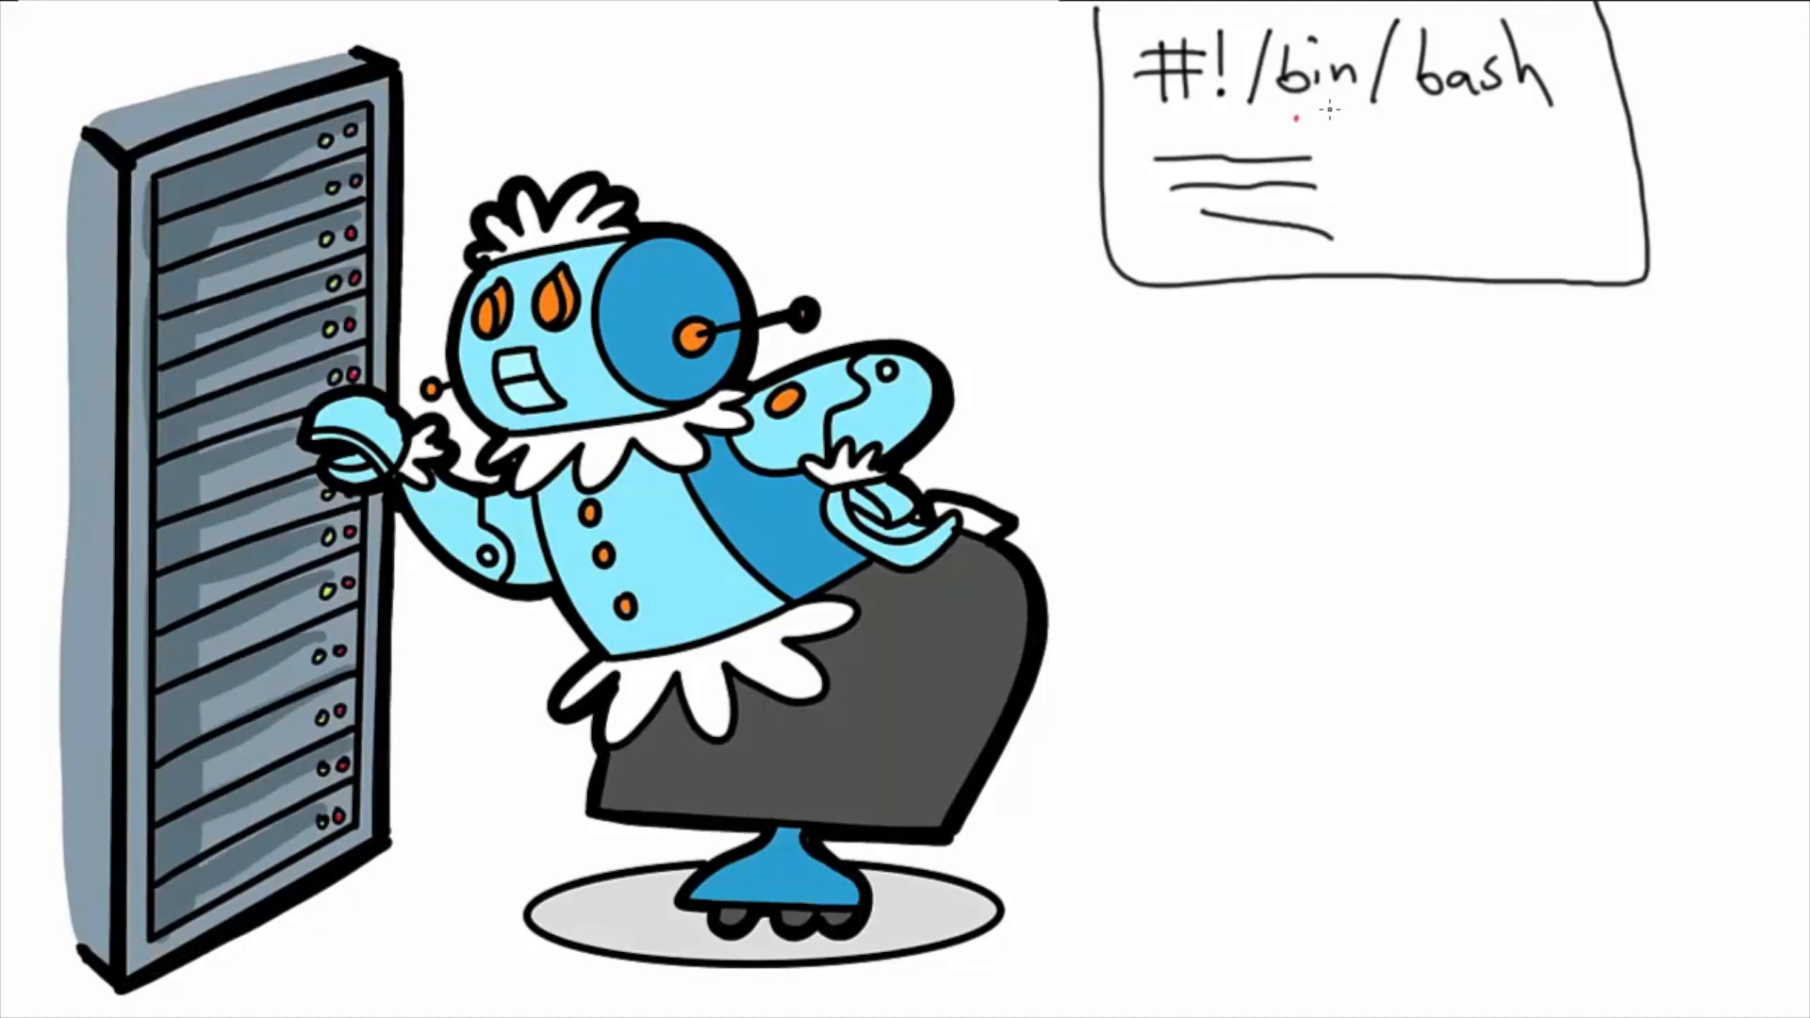
pyautogui.moveTo(1131, 109); pyautogui.dragTo(1547, 103)
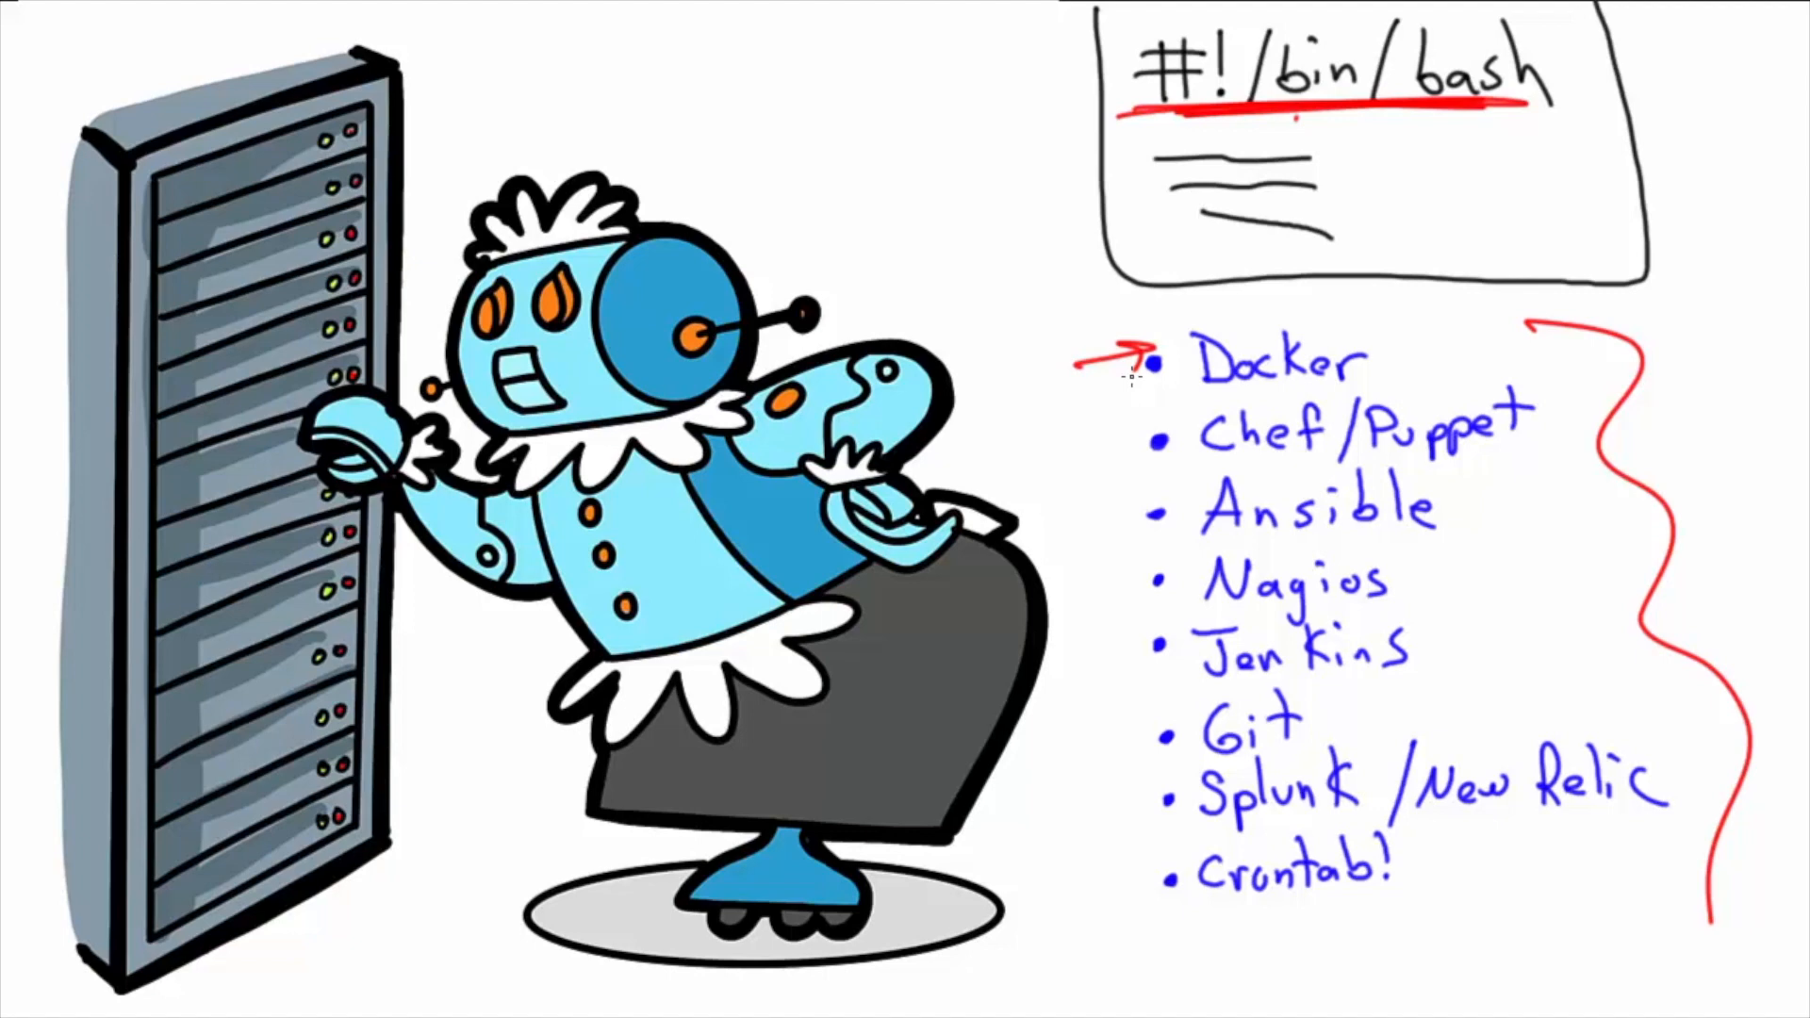
# - Mark the tool list entries with a red bracket and underline Crontab! in red
pyautogui.moveTo(1149, 405); pyautogui.dragTo(1148, 519)
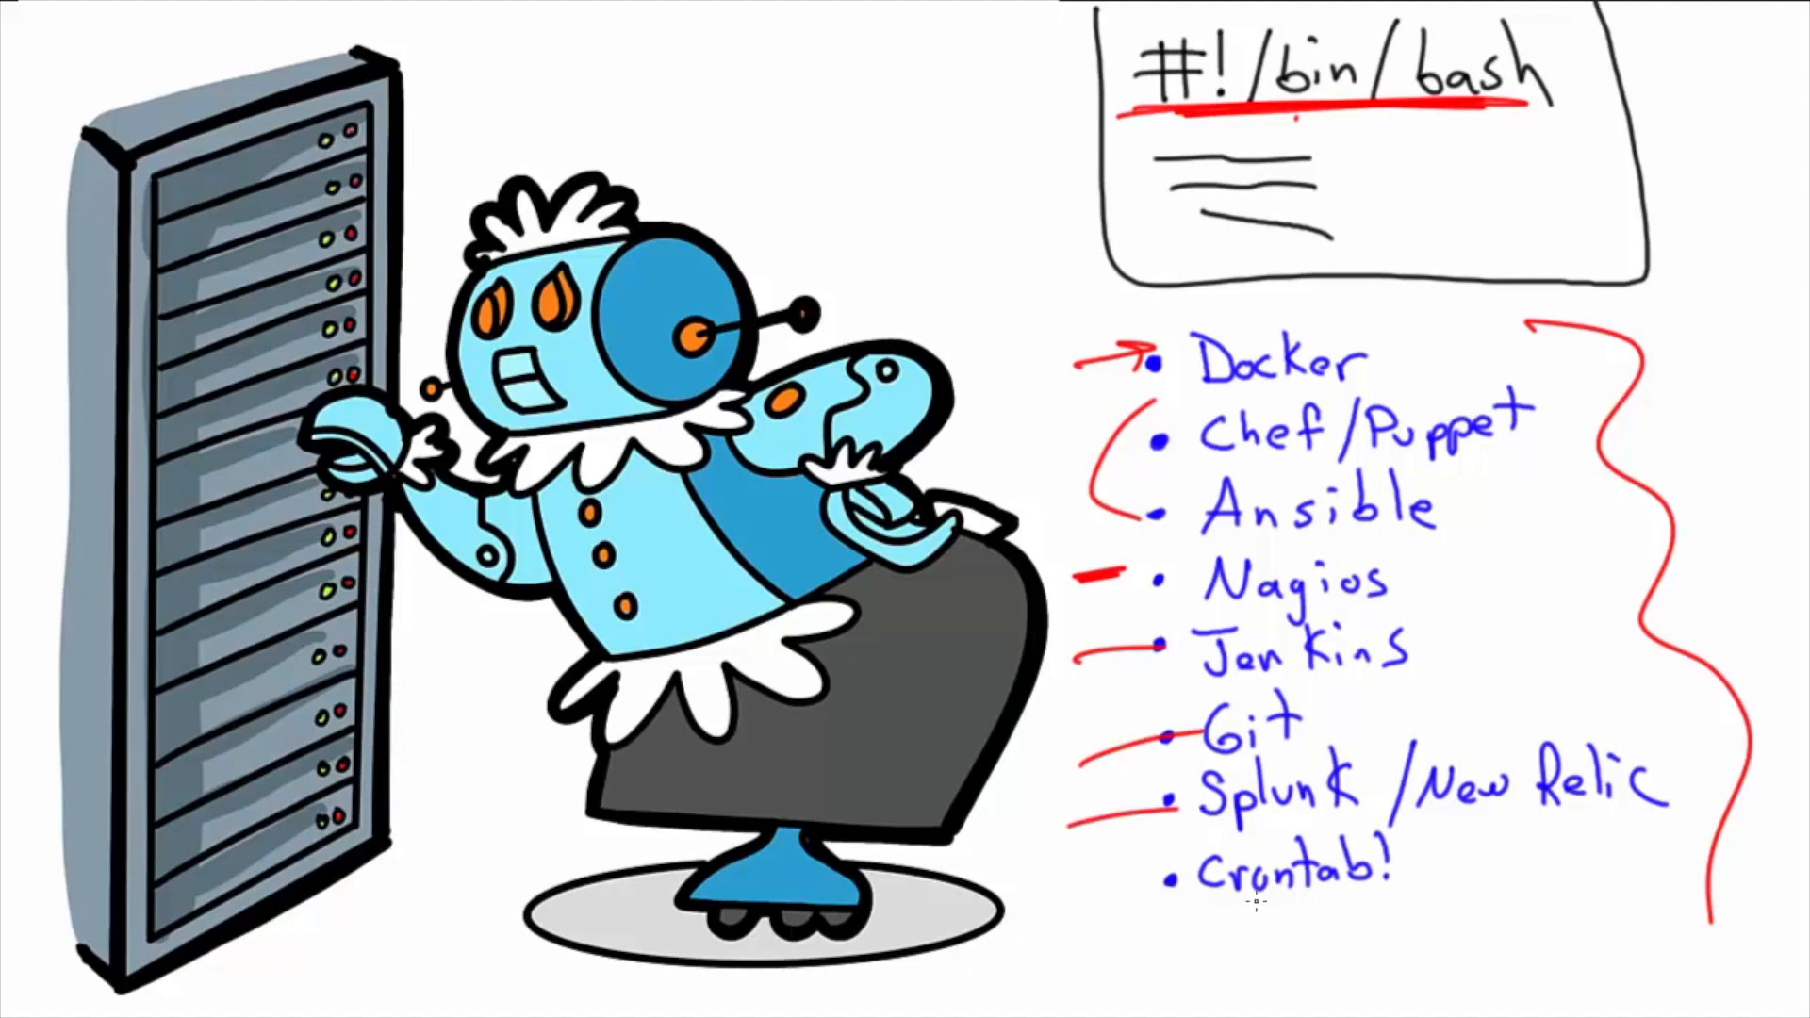
pyautogui.moveTo(1188, 900); pyautogui.dragTo(1420, 898)
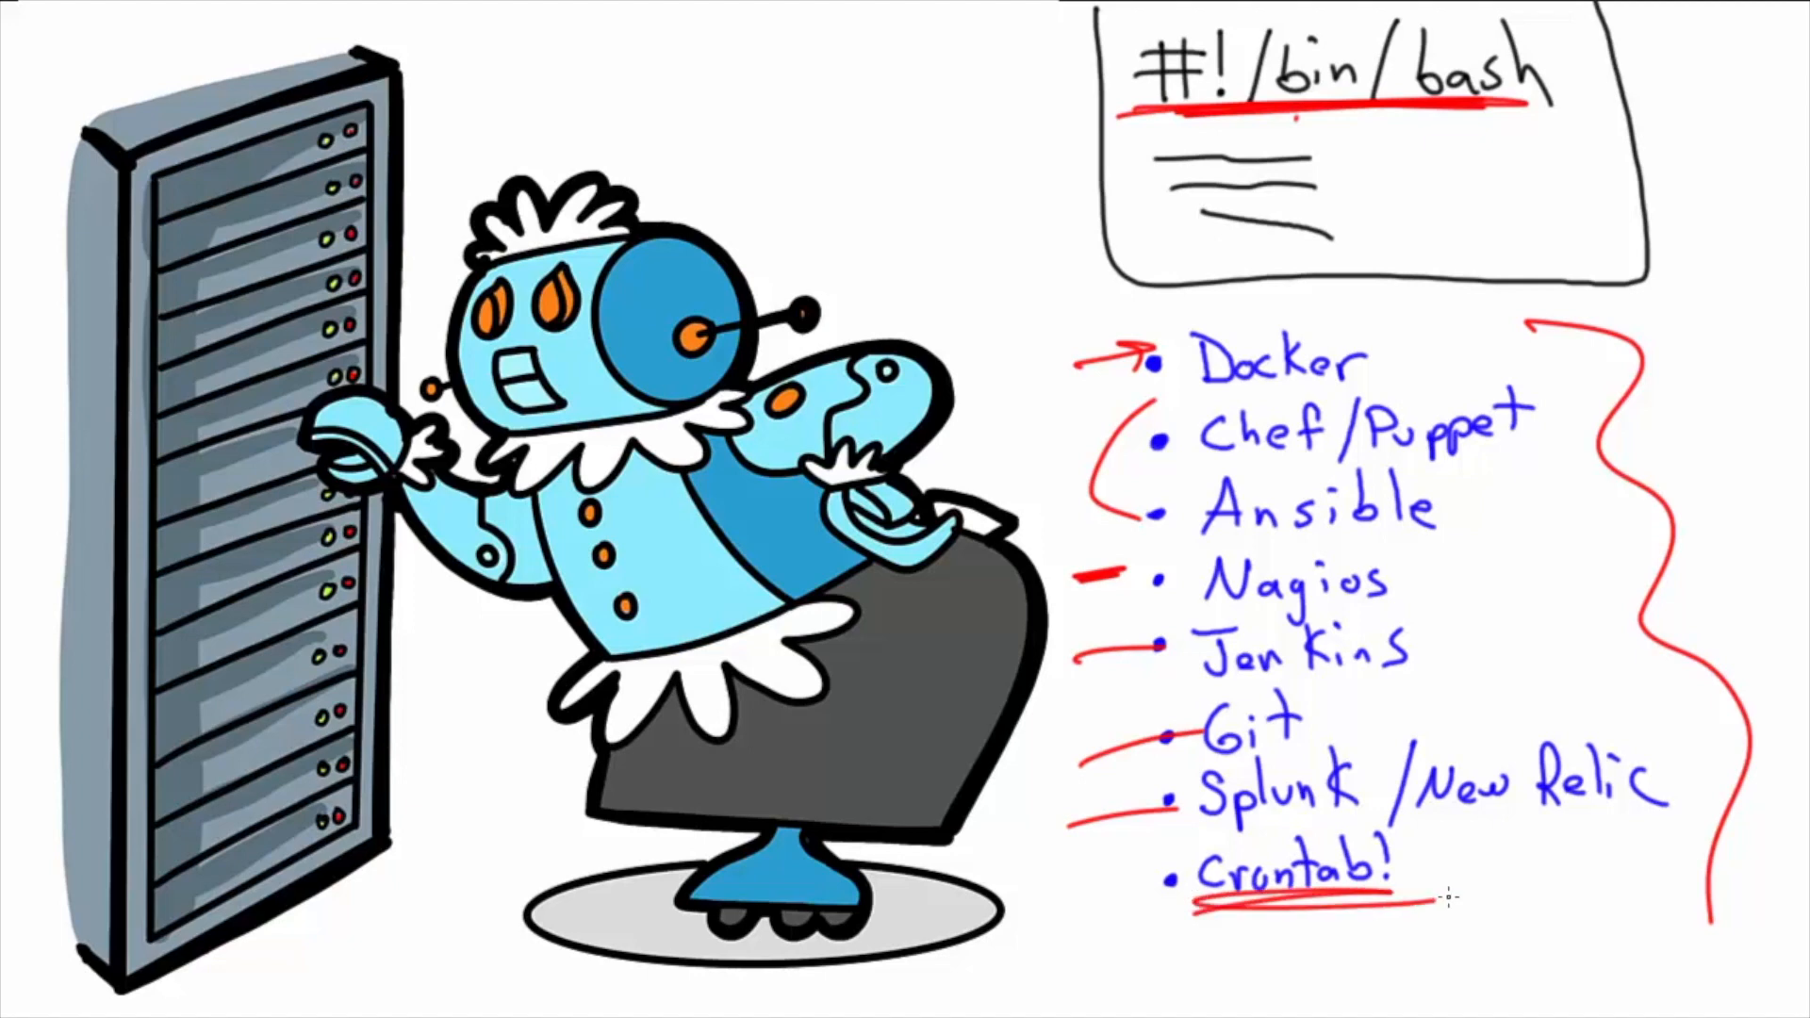